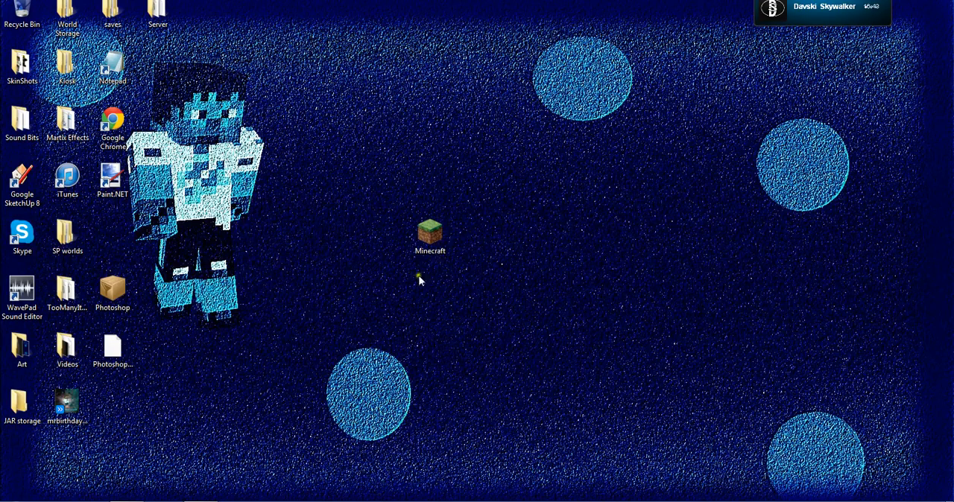
mouse_move(345, 225)
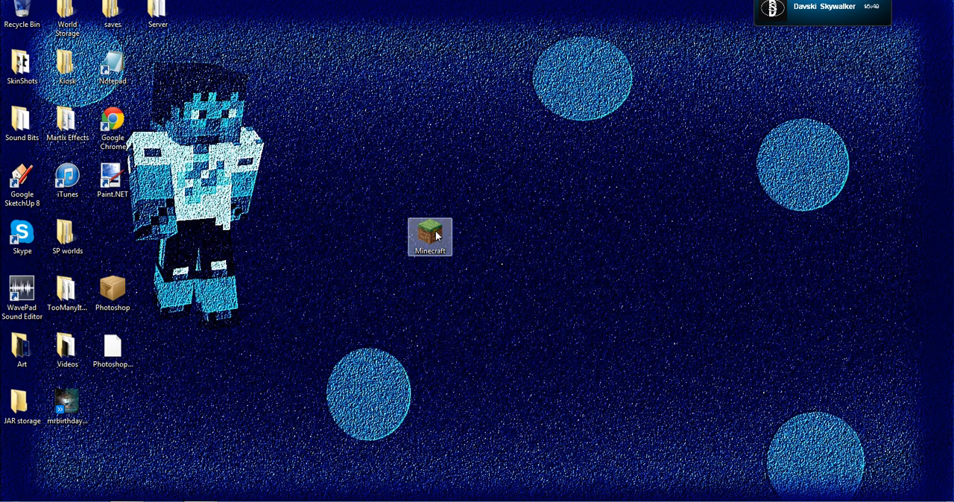
- Launch Minecraft from the desktop icon and move the Launch4j Java runtime error aside
double_click(429, 236)
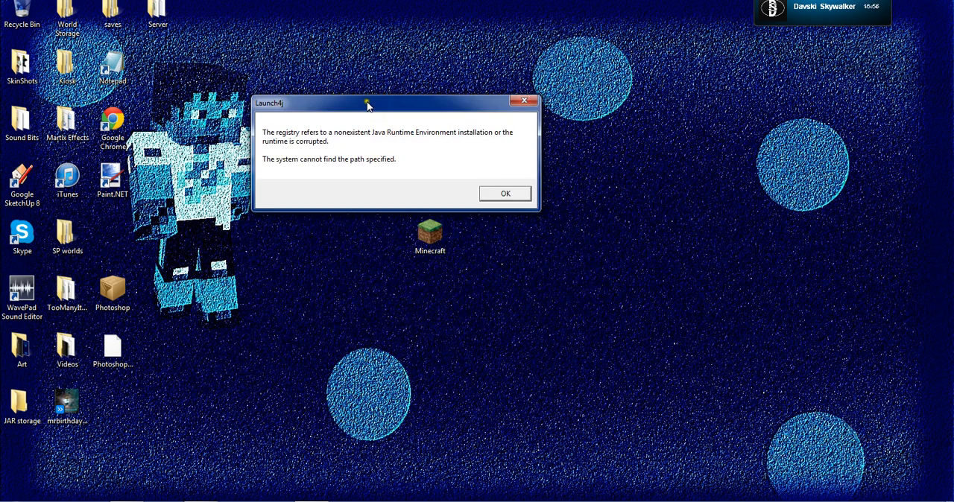
drag(365, 103, 308, 115)
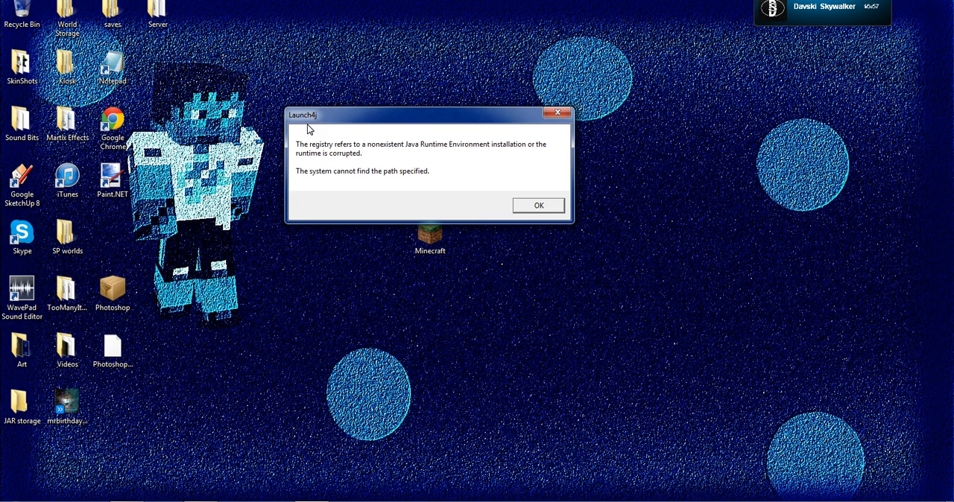
mouse_move(307, 161)
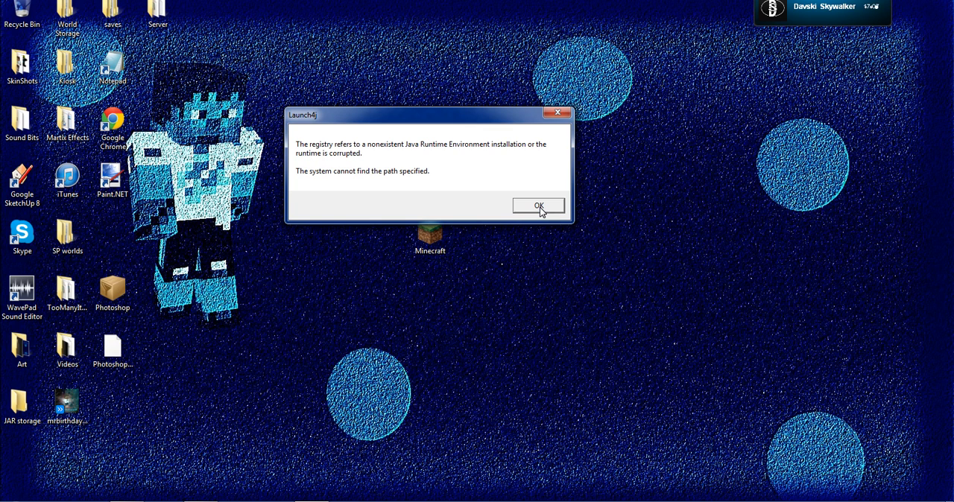
- Dismiss the Java error, browse Local Disk (C:), then close Explorer
click(538, 206)
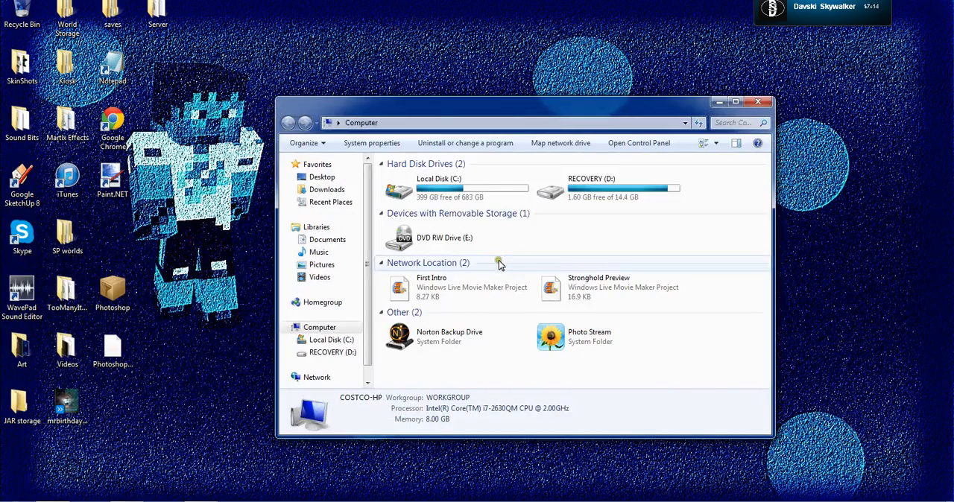
click(331, 339)
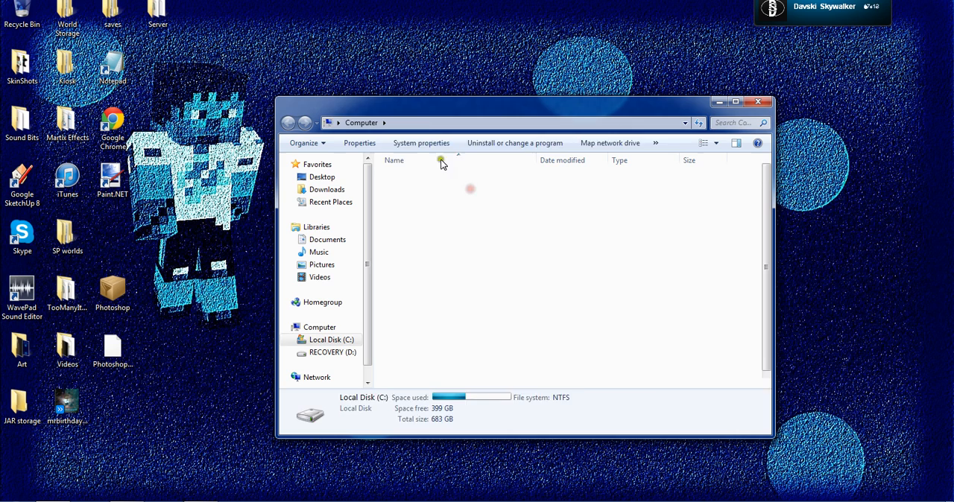
double_click(331, 339)
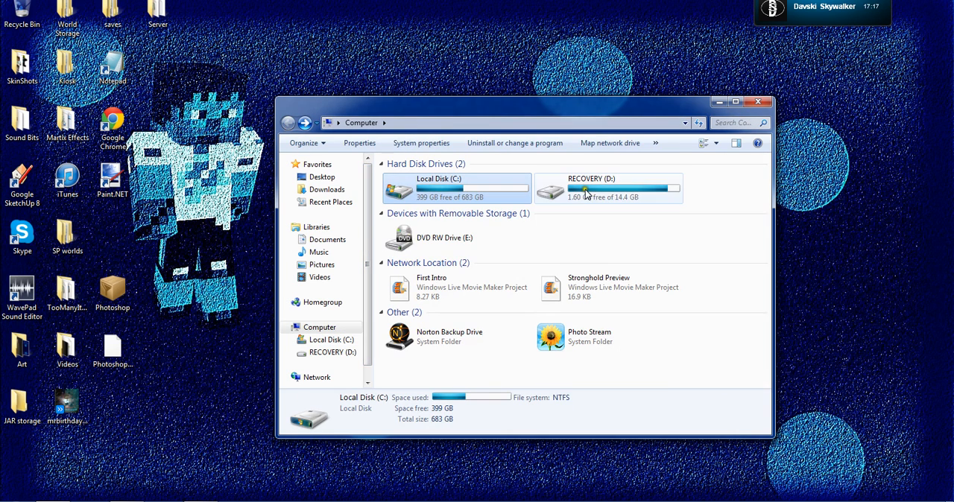
click(758, 101)
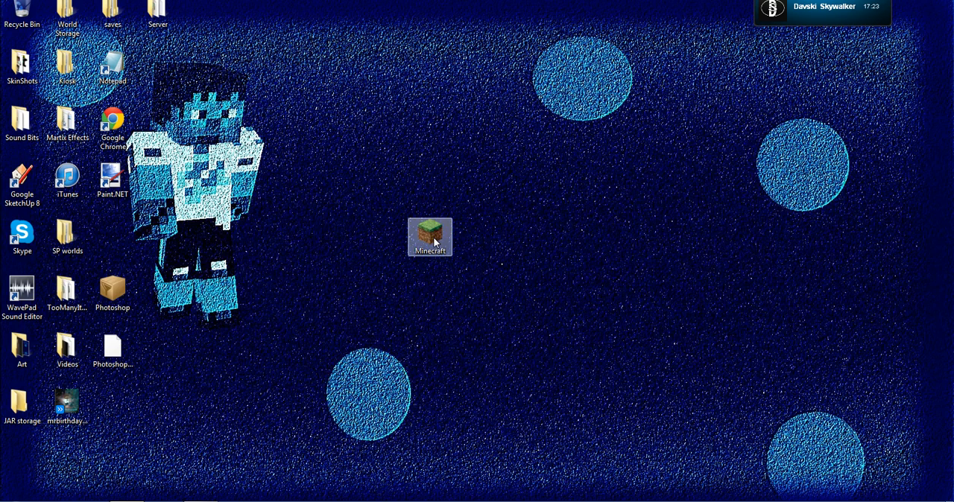
- Archive Minecraft into Minecraft.rar with WinRAR and place it beside the Minecraft icon
right_click(429, 237)
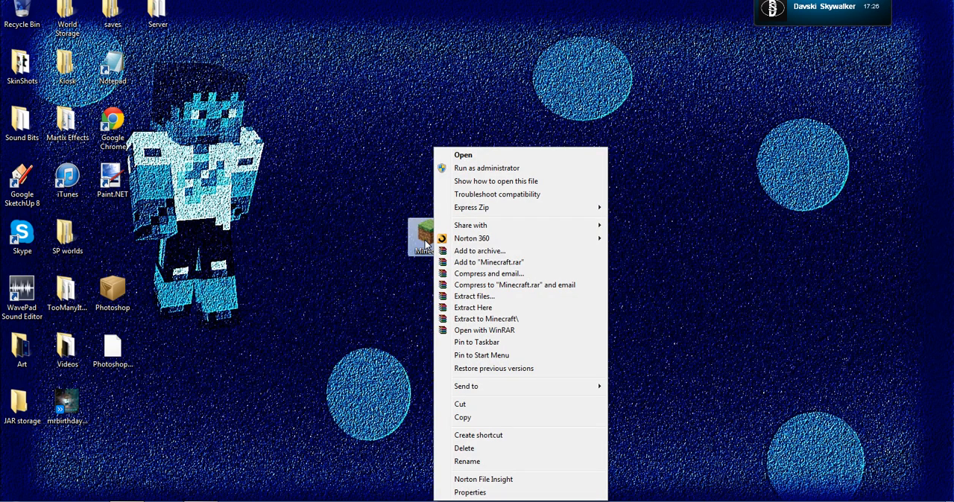
mouse_move(479, 251)
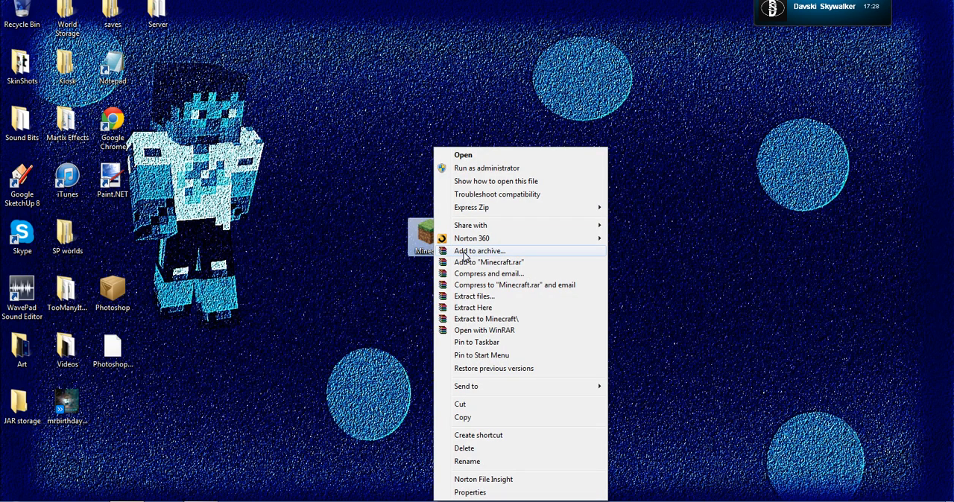
click(479, 250)
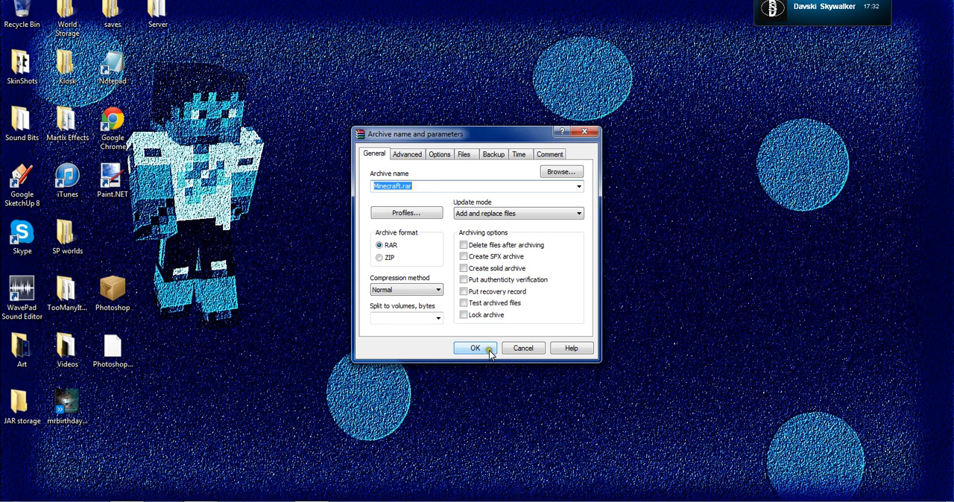
click(475, 348)
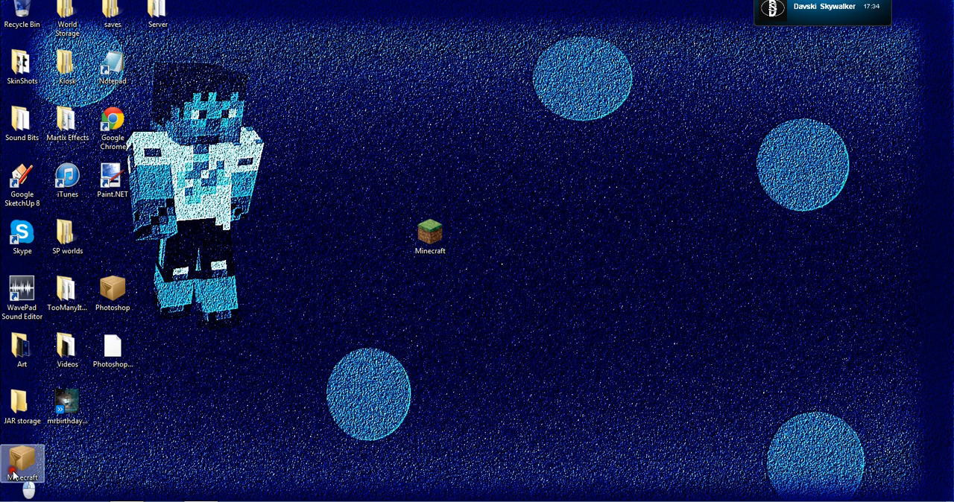
drag(22, 466, 384, 237)
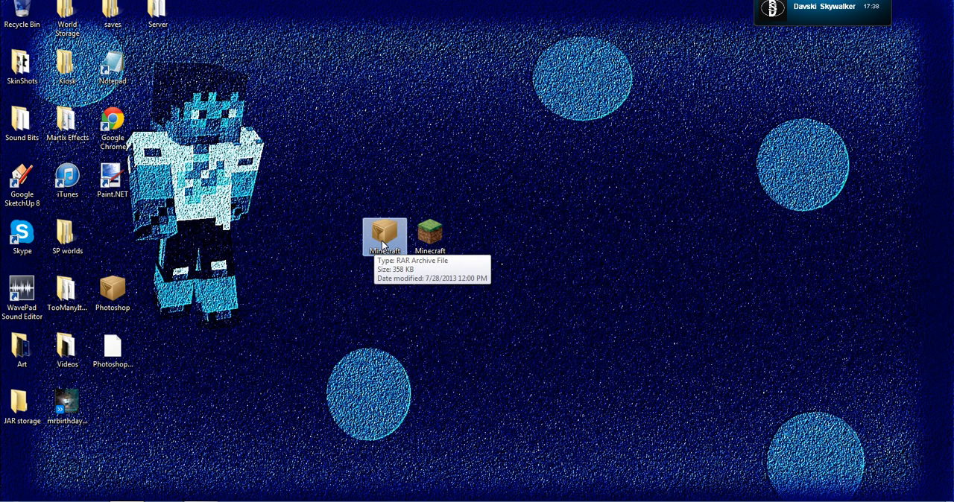
- Open Minecraft.rar in WinRAR, rename Minecraft.exe to Minecraft.jar, and extract it to the desktop
right_click(384, 237)
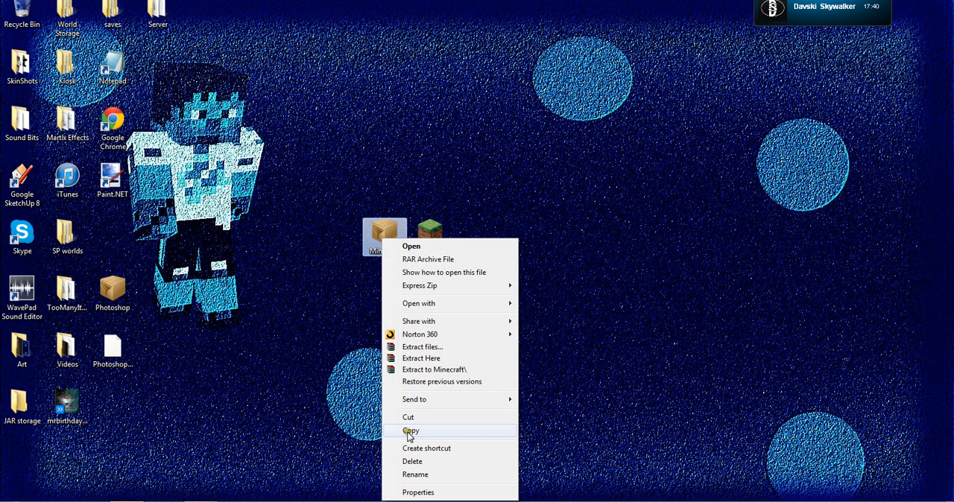
mouse_move(412, 290)
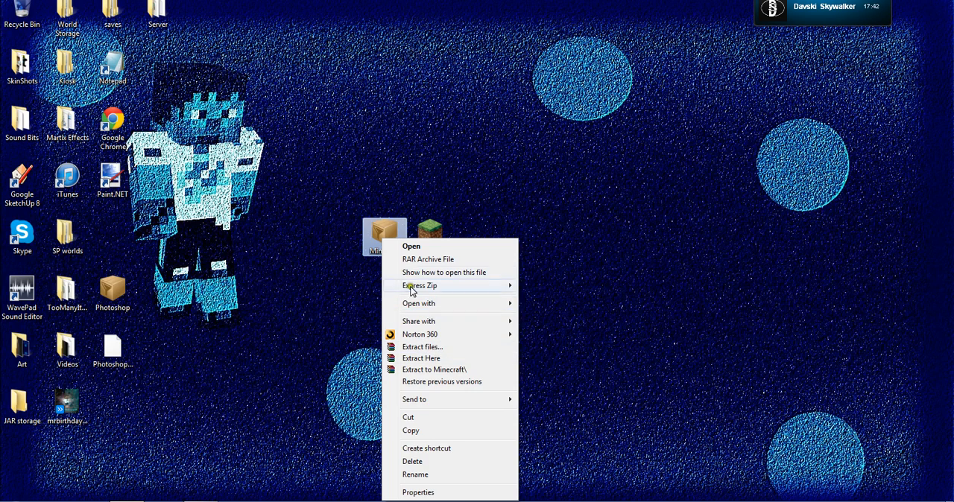
mouse_move(418, 304)
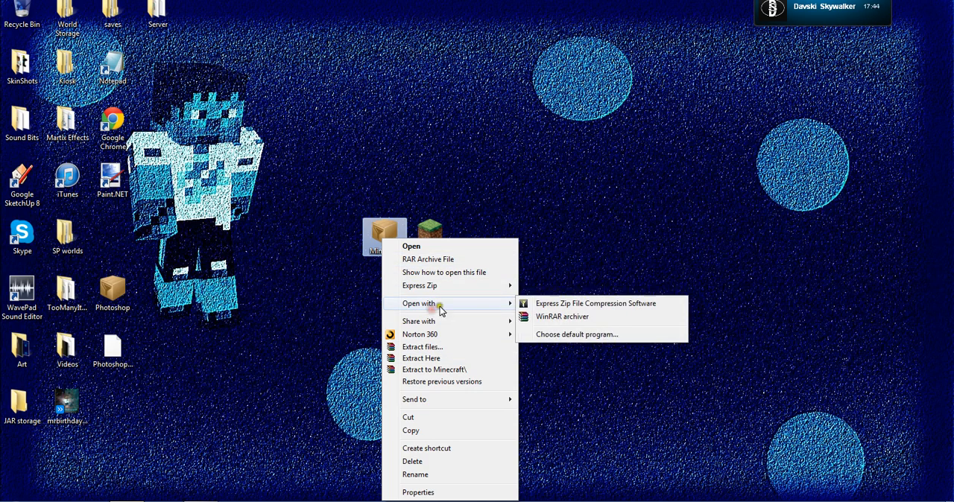
click(561, 317)
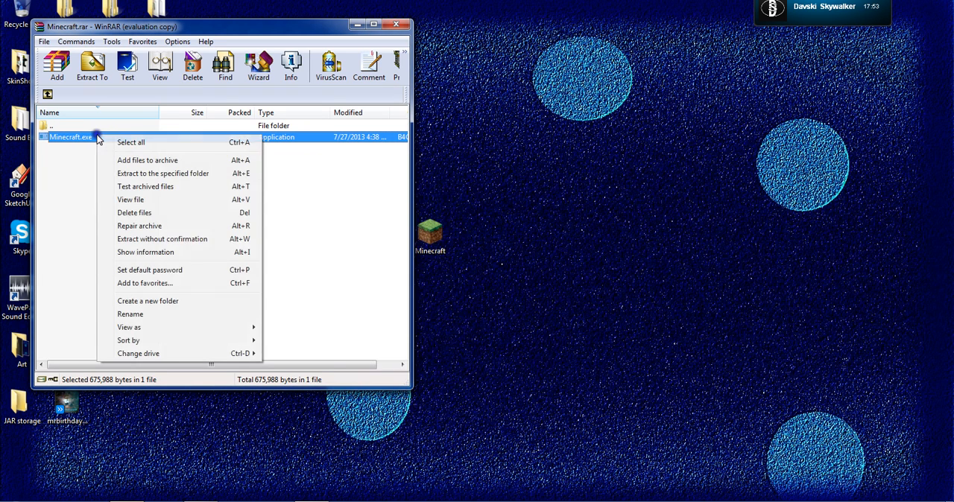
click(144, 323)
text(jar)
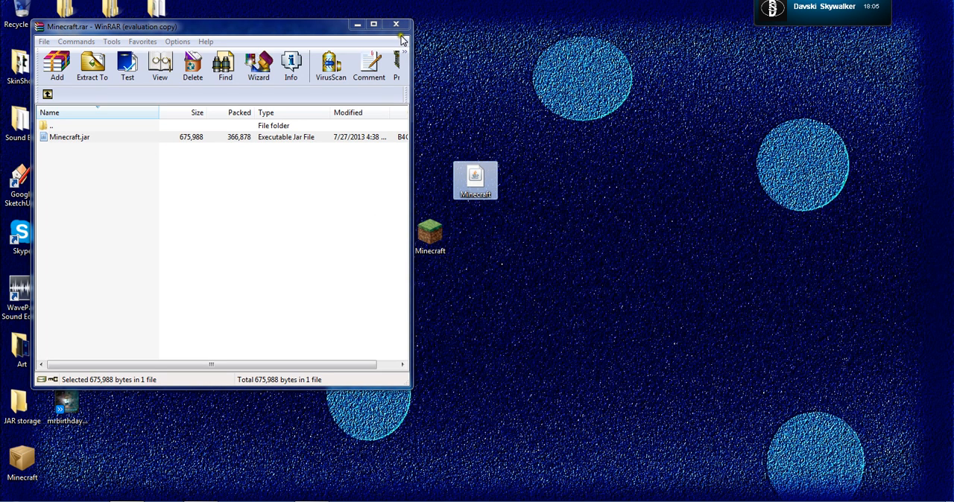
click(69, 136)
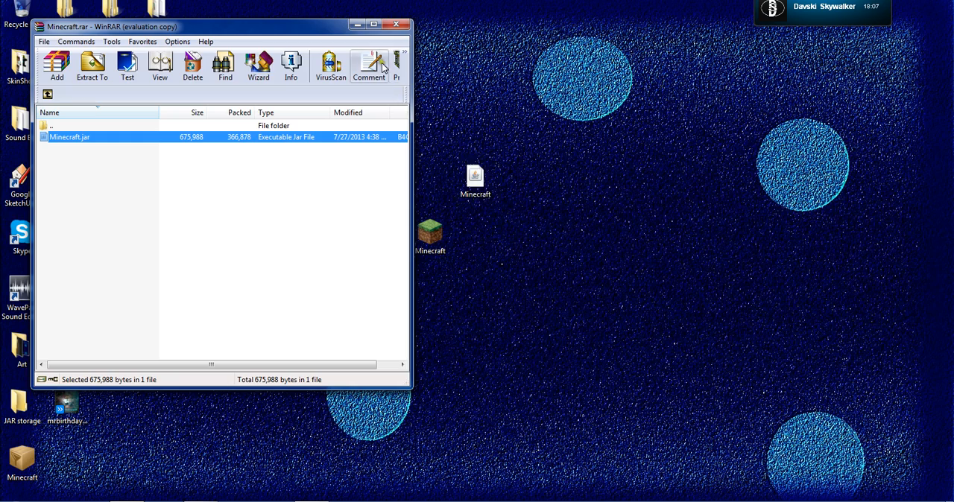
click(397, 26)
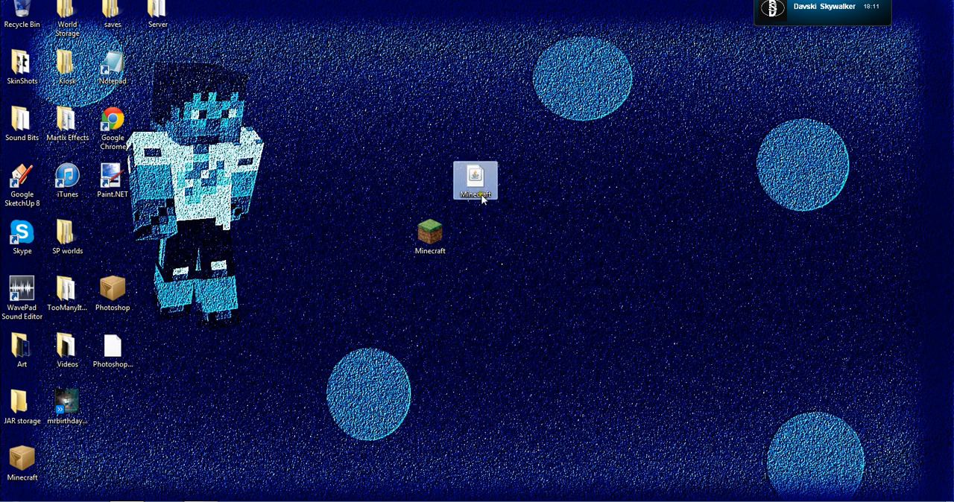
- Open Minecraft.jar in Minecraft Launcher 1.1.3 and press Play
double_click(475, 181)
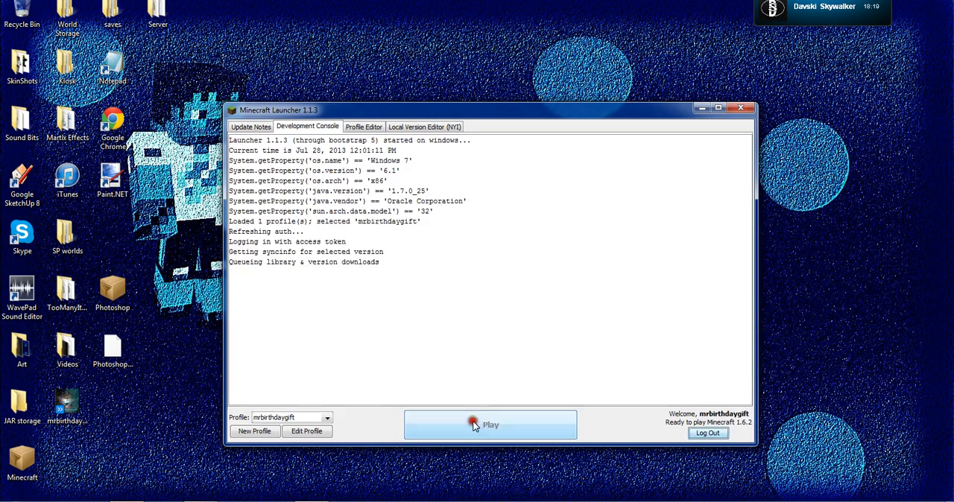
click(490, 425)
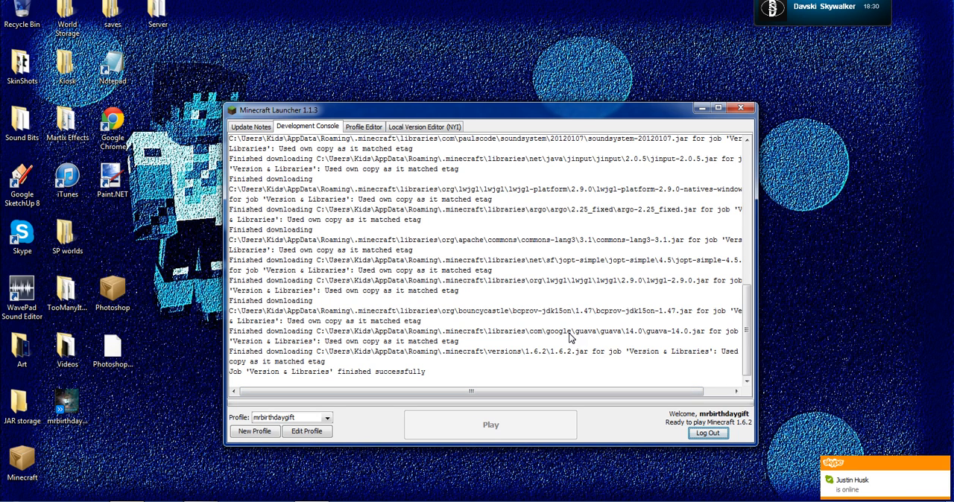
mouse_move(570, 366)
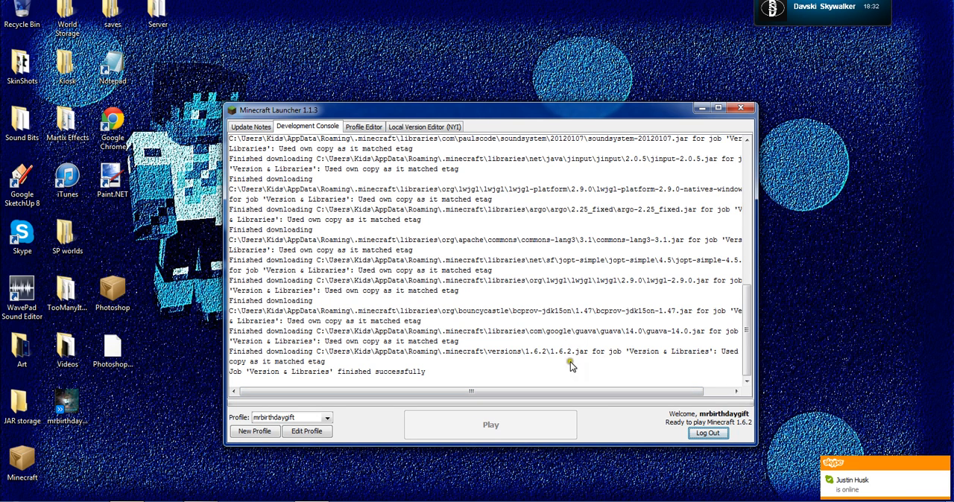
mouse_move(541, 104)
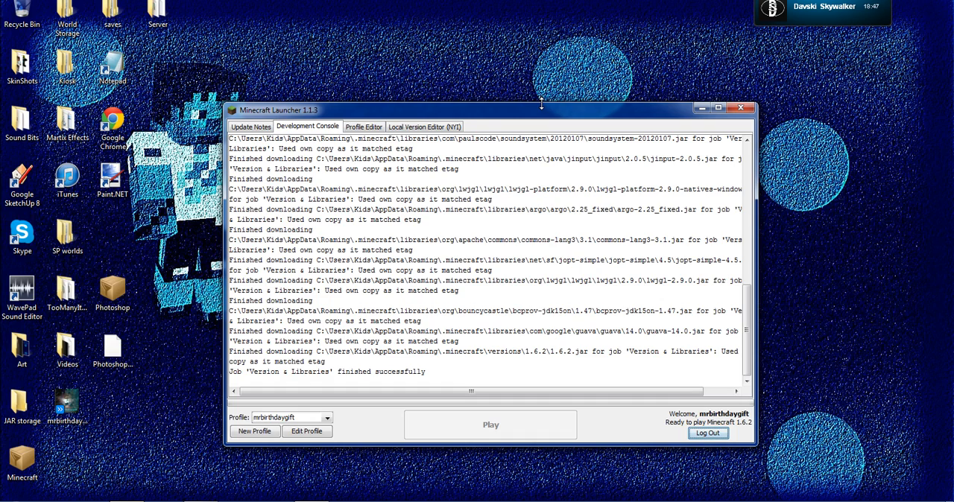
- Answer the outdated graphics driver warning with Fix The Problem, then close the help page
click(747, 108)
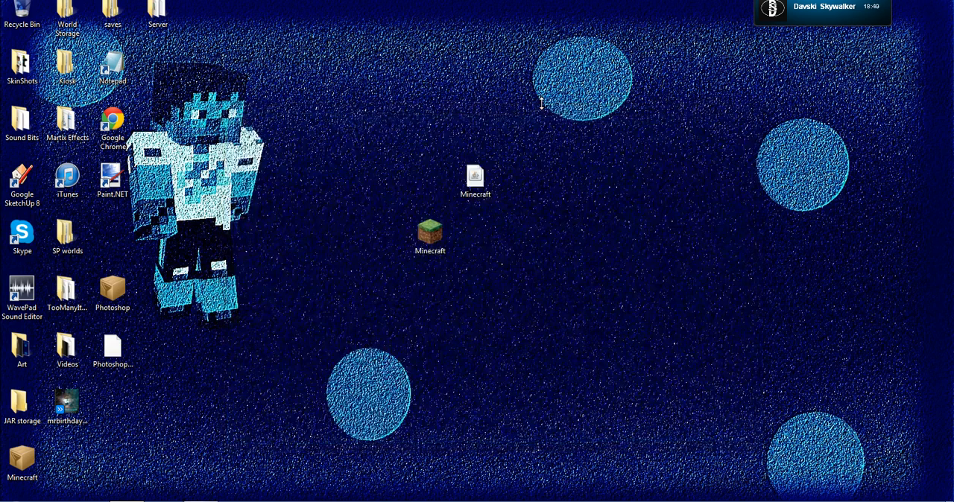
click(429, 231)
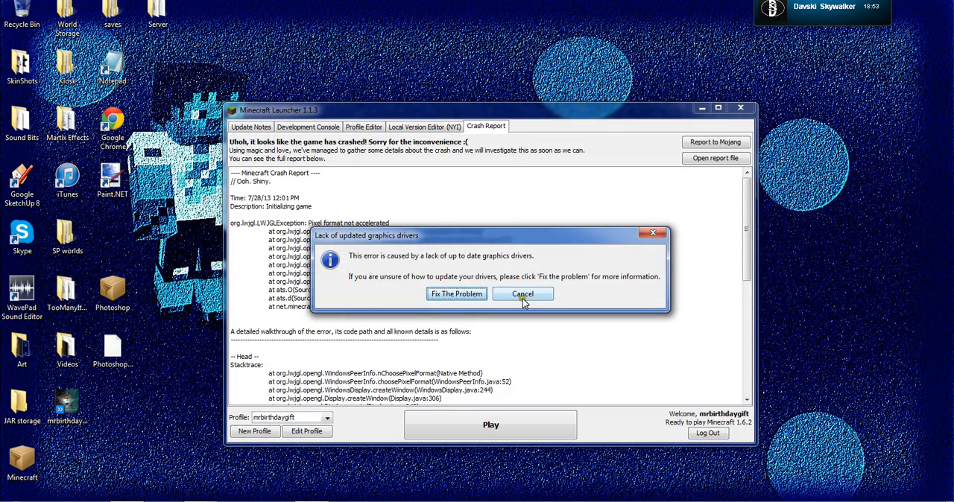
click(522, 293)
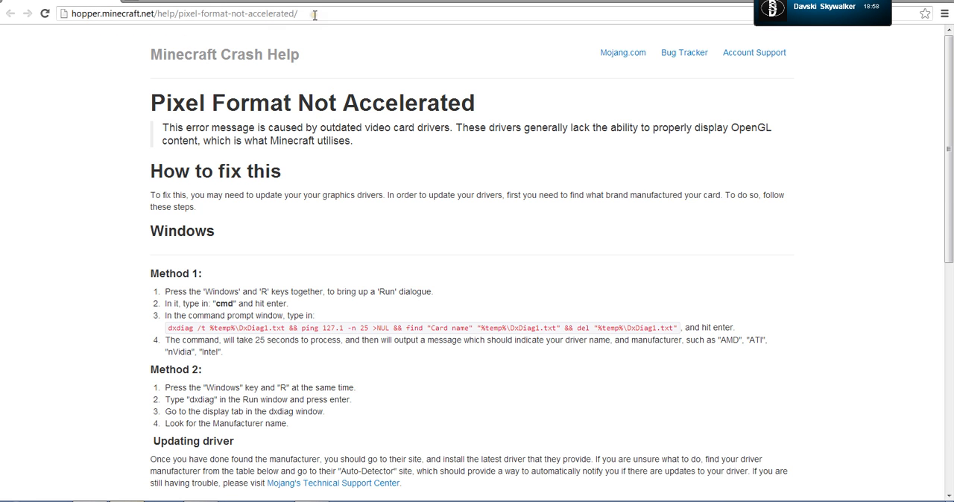
click(182, 13)
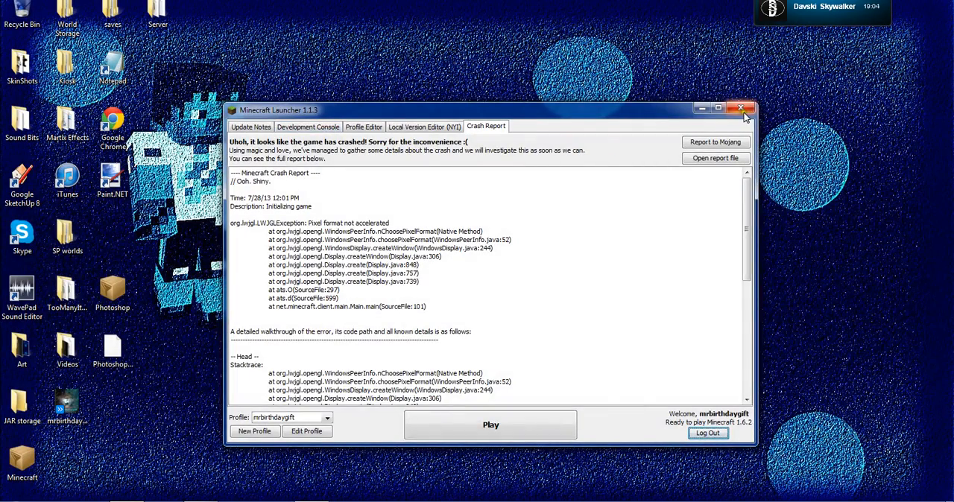
- Close the crashed Minecraft launcher
click(745, 108)
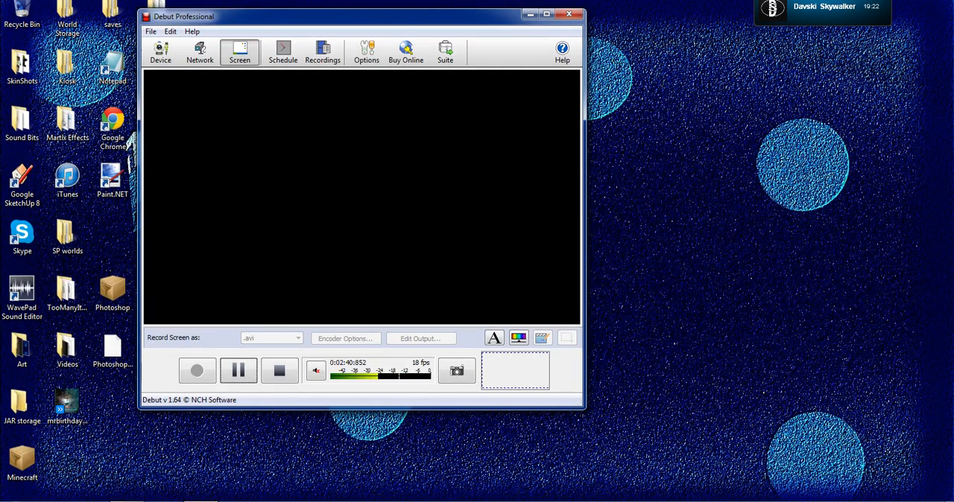
mouse_move(279, 370)
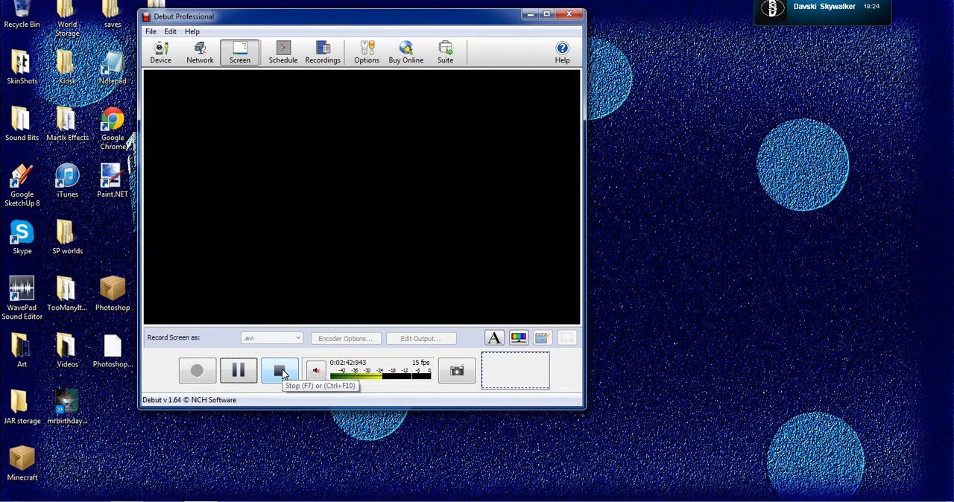